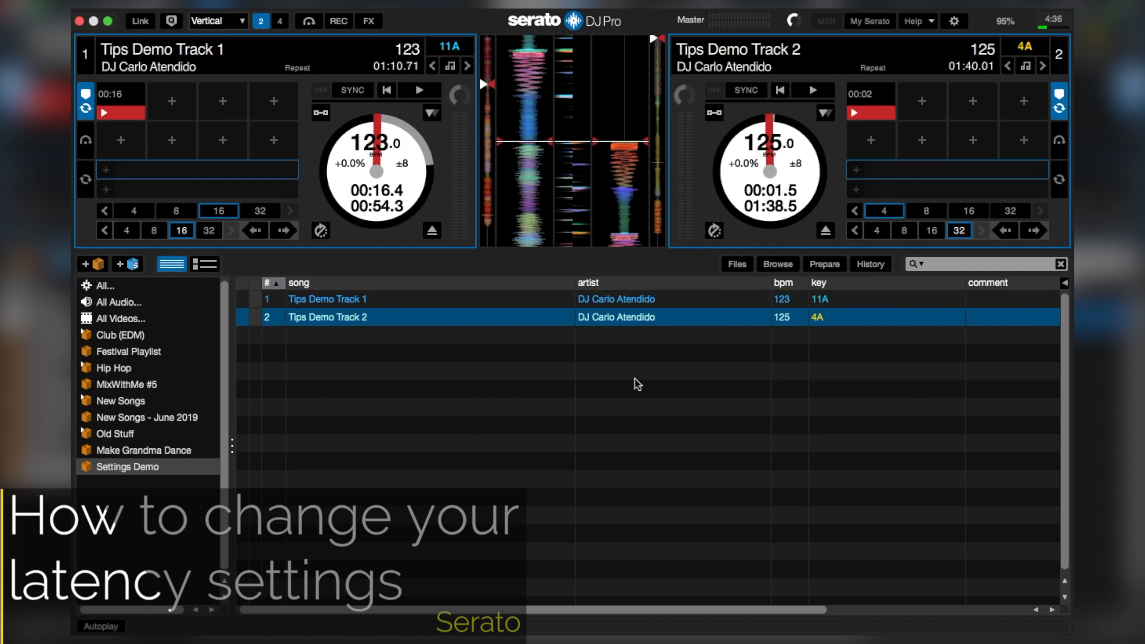
Step: In Serato's Audio settings, drag the USB Buffer Size slider toward a lower latency value
left_click(954, 21)
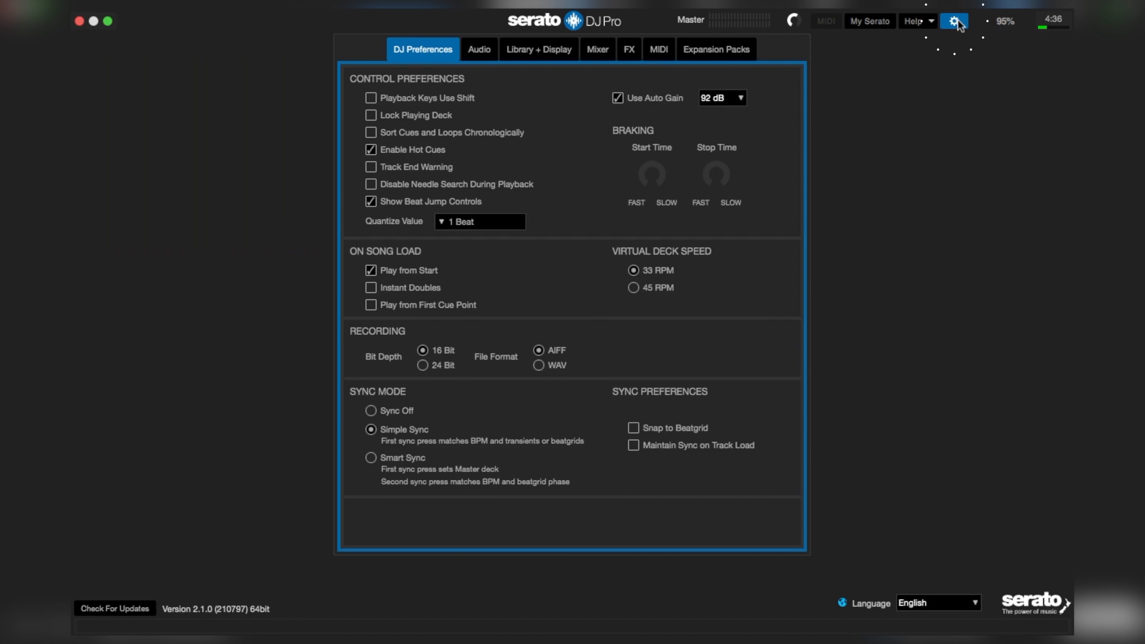
left_click(479, 49)
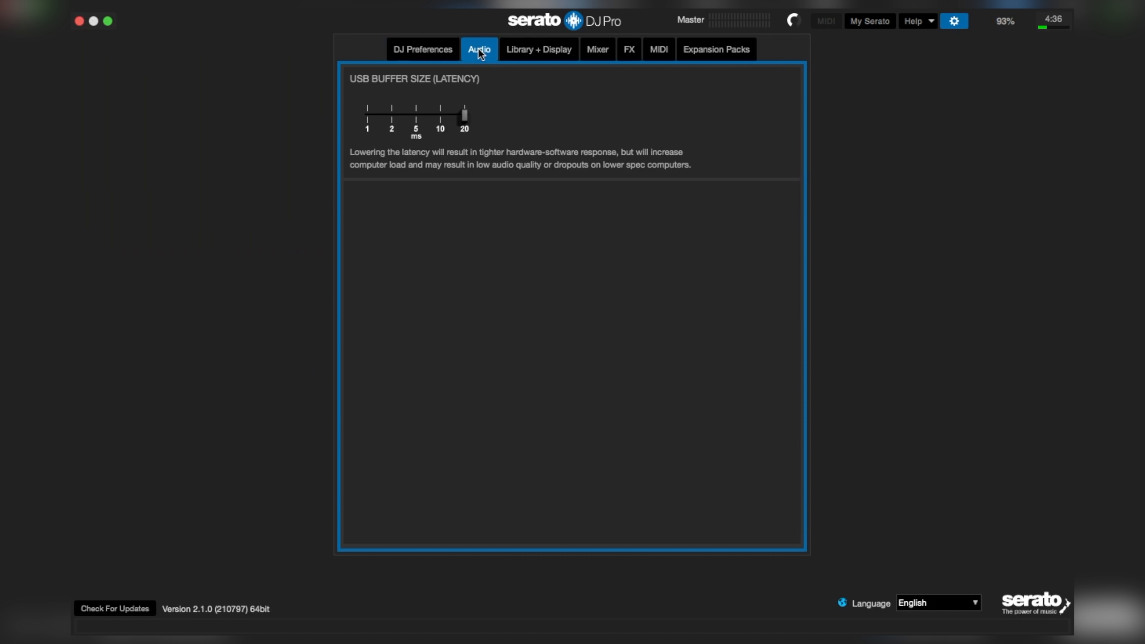
left_click_drag(464, 115, 415, 115)
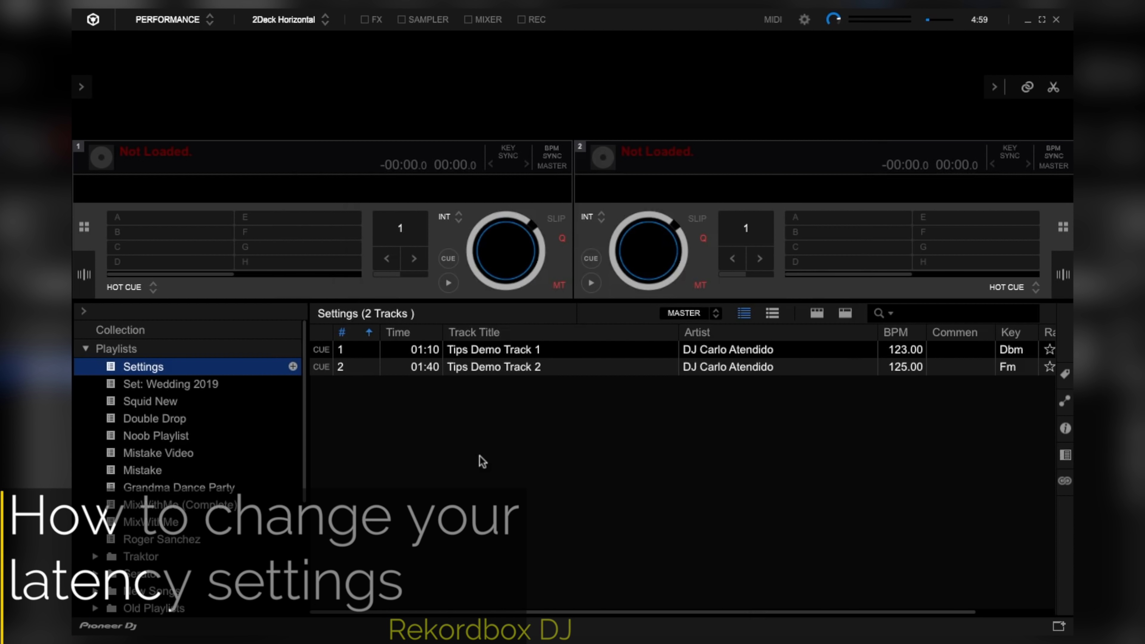
Step: In Rekordbox Preferences > Audio, lower the buffer size from 1024 to 640 samples (13.3 ms)
left_click(804, 19)
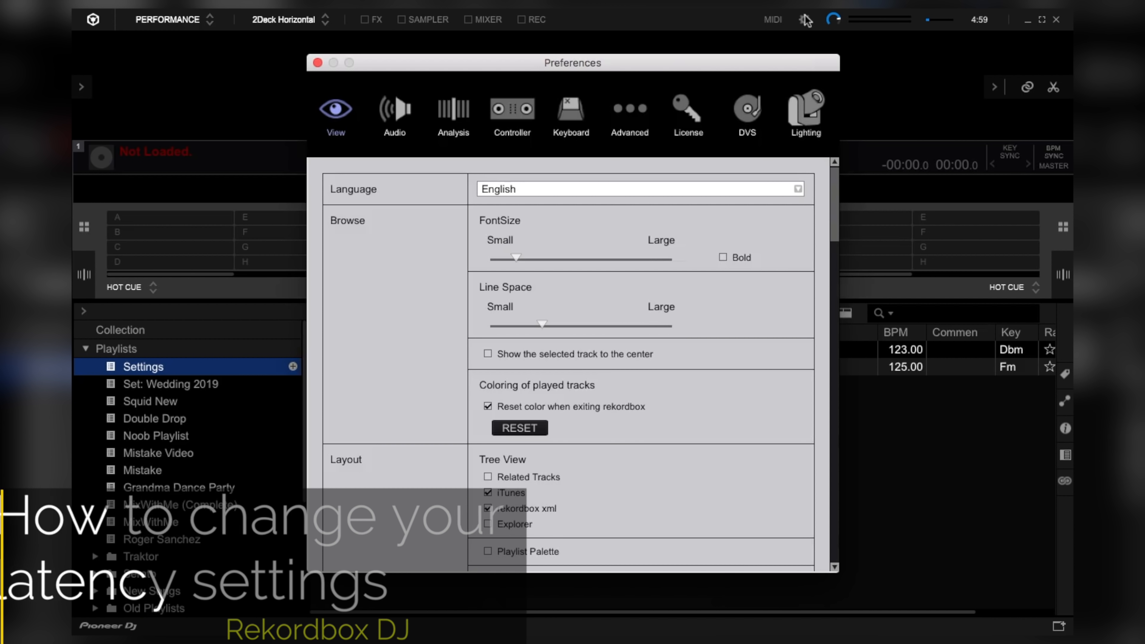
left_click(394, 110)
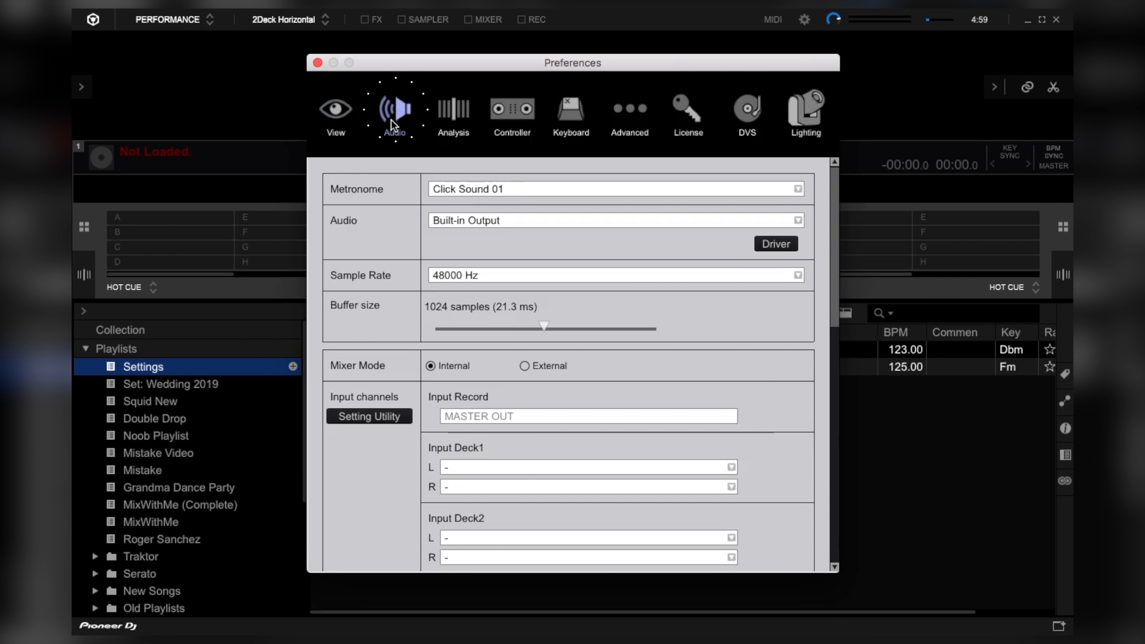
mouse_move(380, 332)
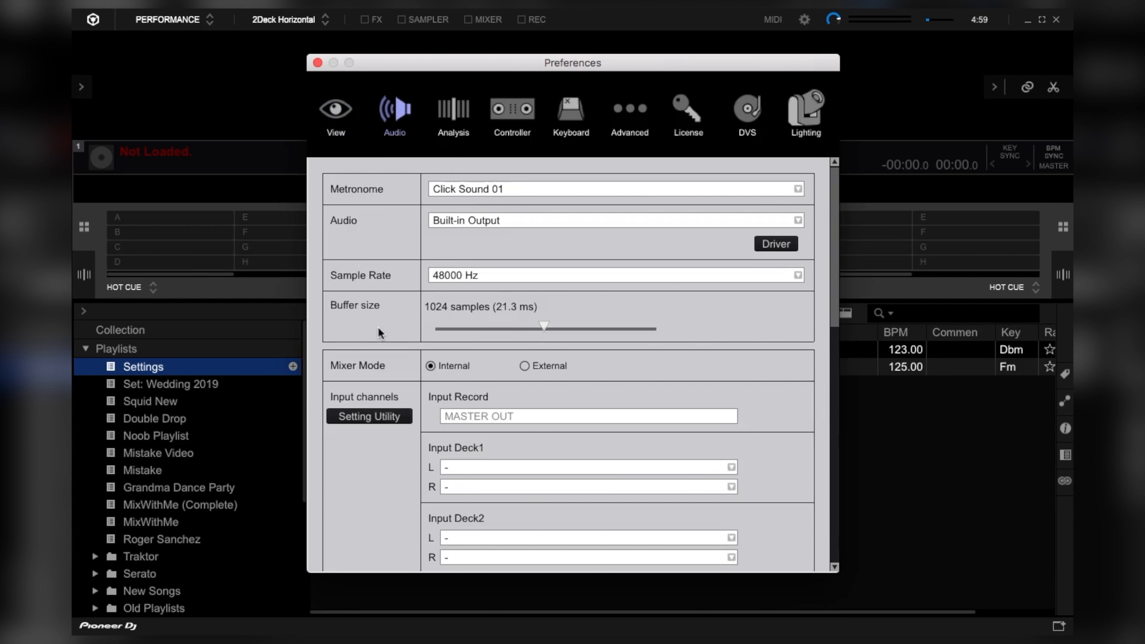
left_click_drag(543, 328, 504, 328)
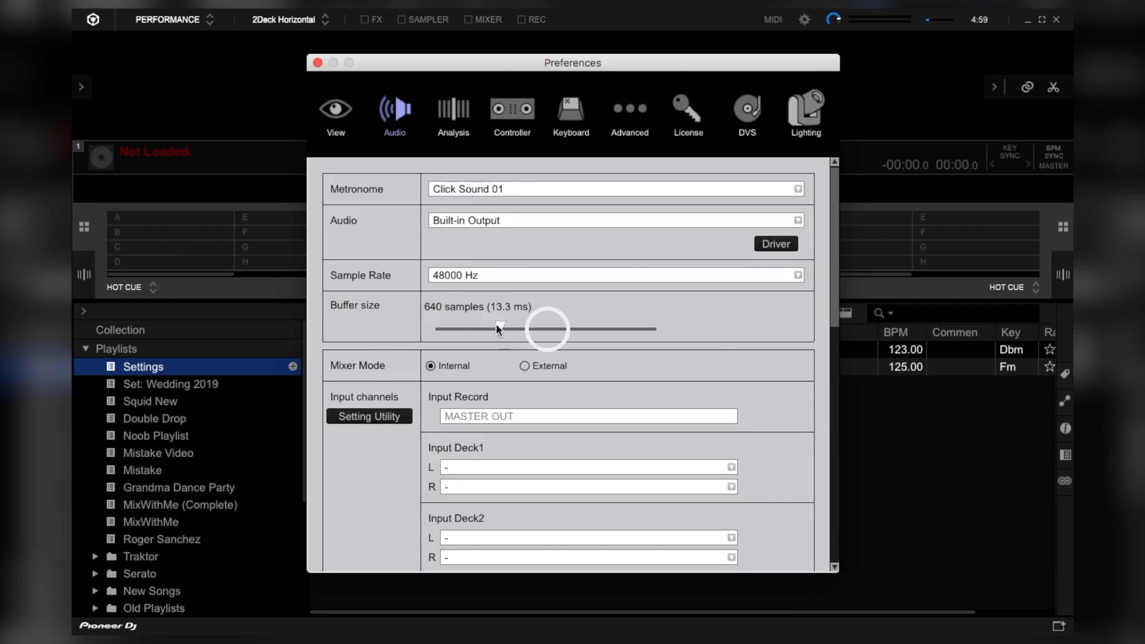
left_click_drag(499, 329, 456, 332)
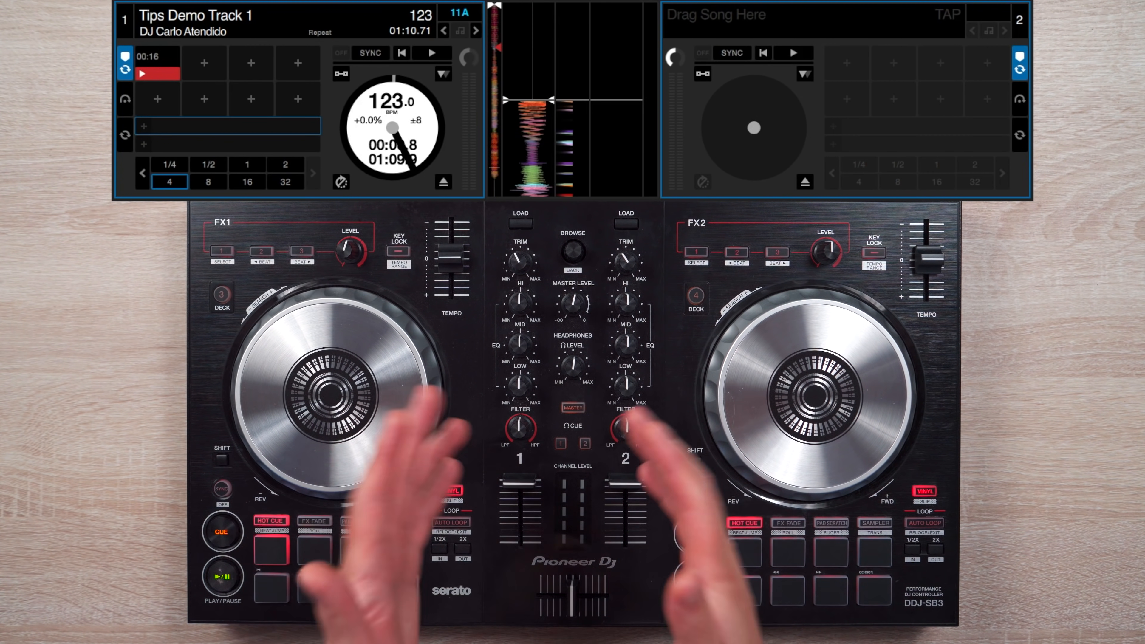
left_click(222, 577)
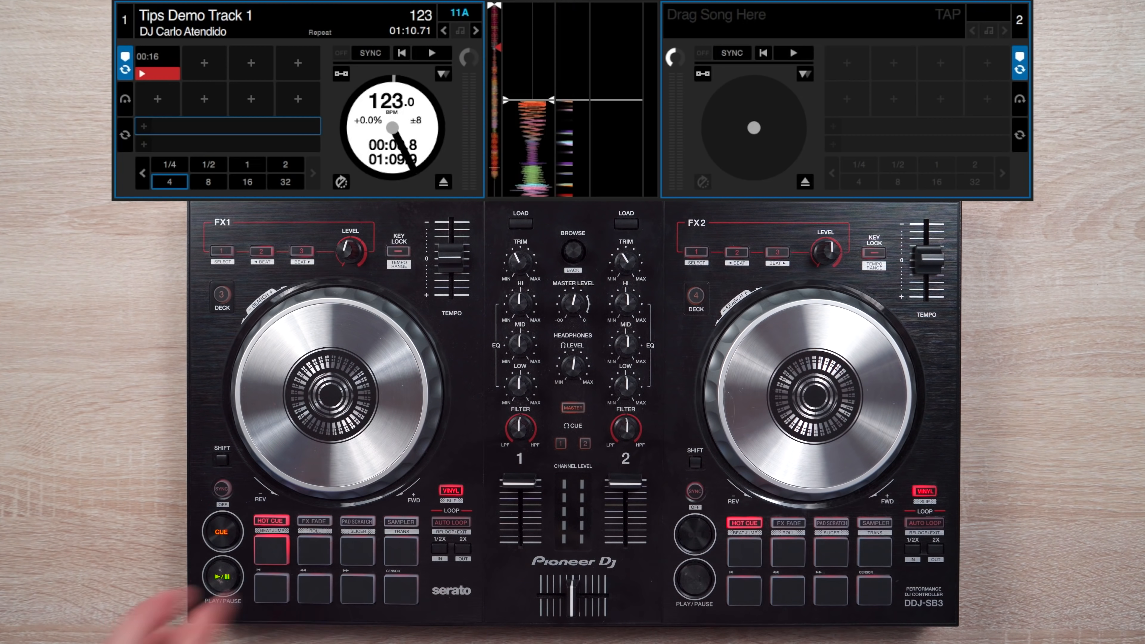
left_click(221, 582)
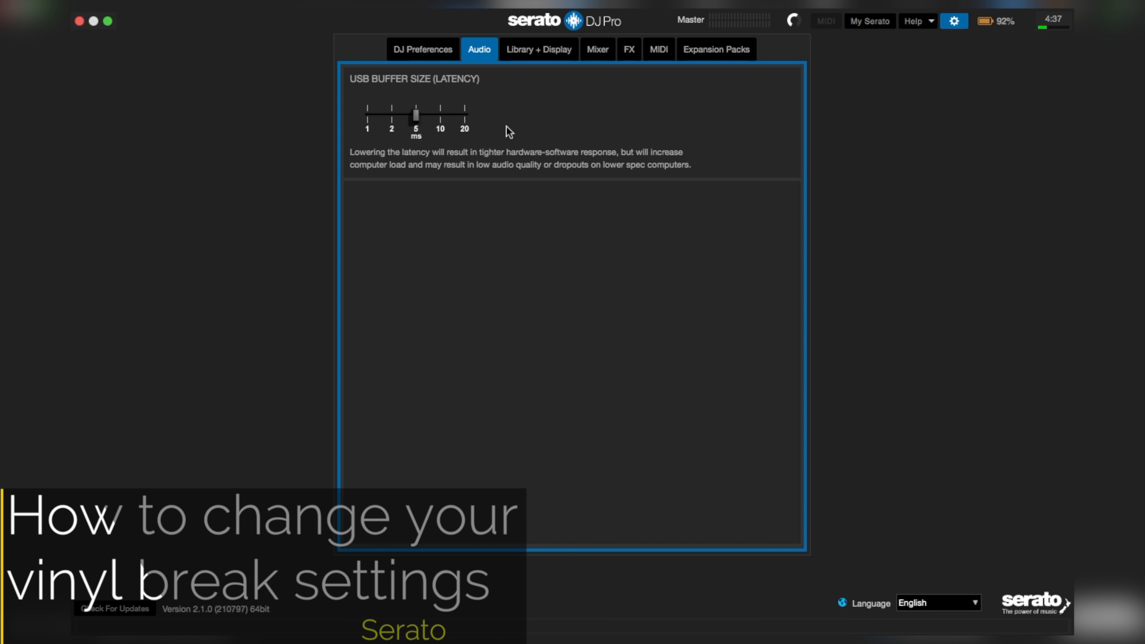
Step: Switch Serato's settings panel to DJ Preferences to reach the braking options
left_click(423, 49)
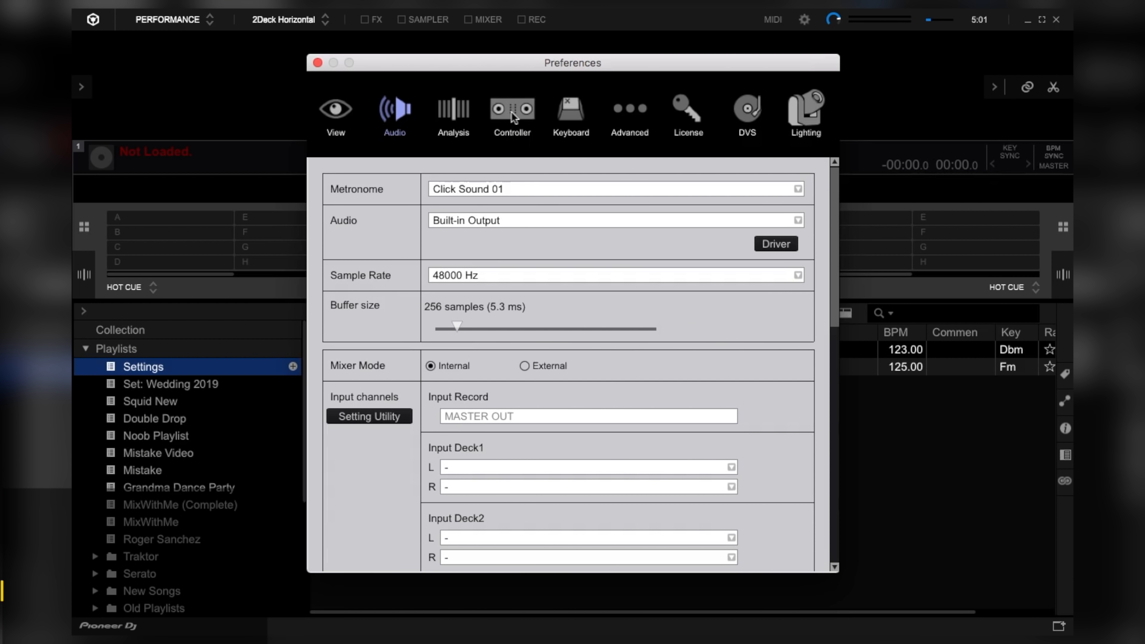
Step: Show Rekordbox's Controller deck settings scrolled down to Vinyl Speed Adjust for touch and brake
left_click(512, 112)
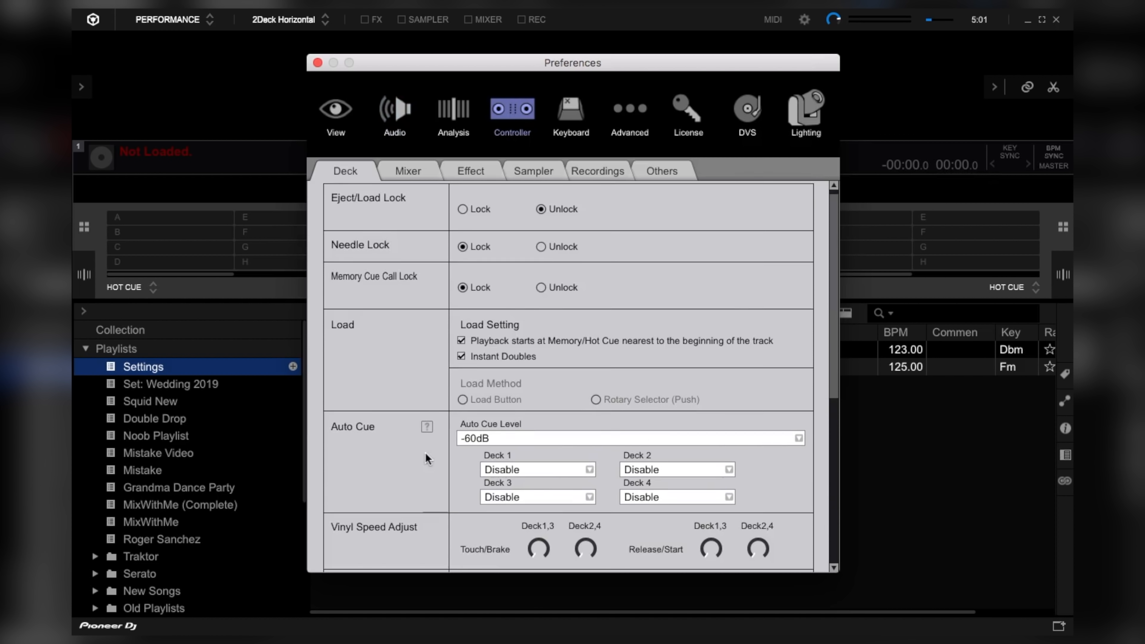
scroll("down", 3)
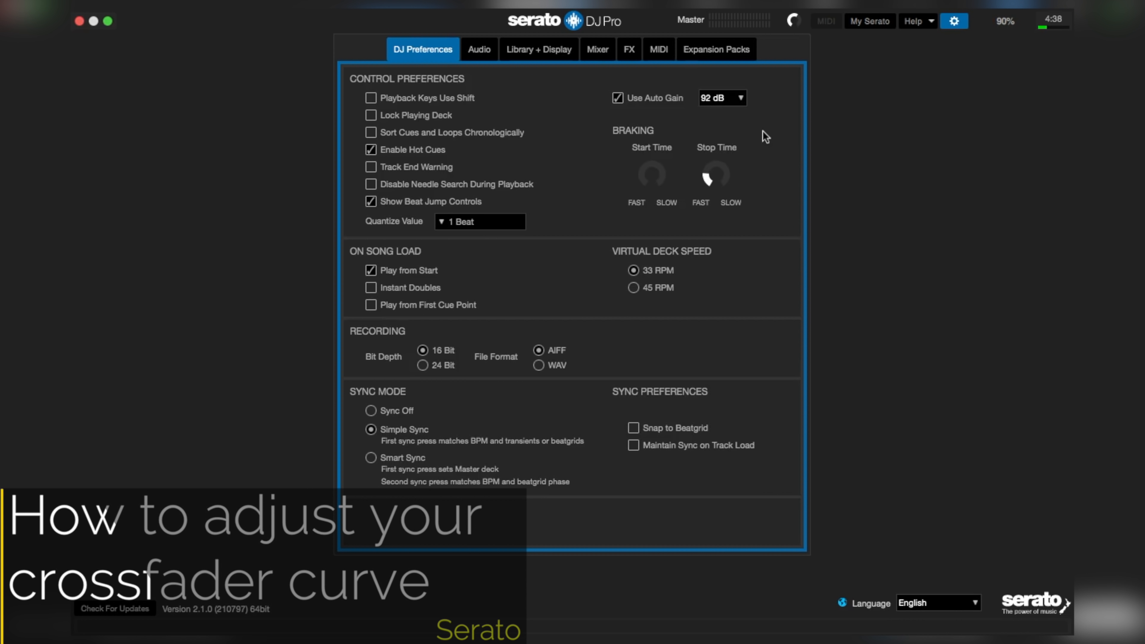
Step: Switch Serato's settings panel to the Mixer section holding the crossfader curve
left_click(598, 49)
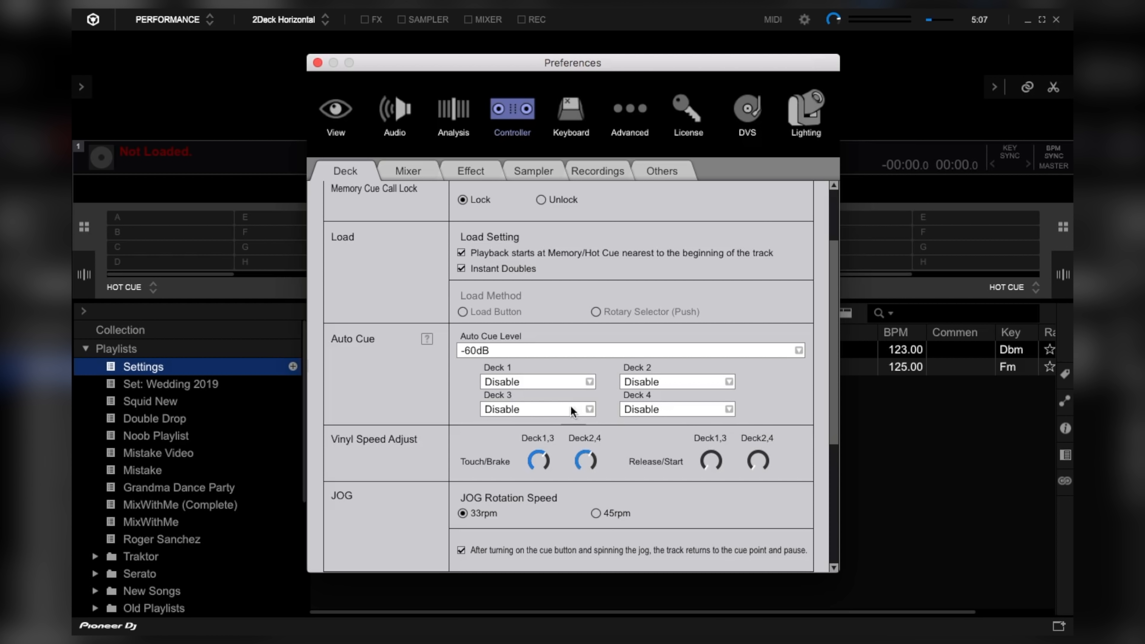
Step: Switch Rekordbox's Controller preferences from the Deck tab to the Mixer tab
left_click(408, 171)
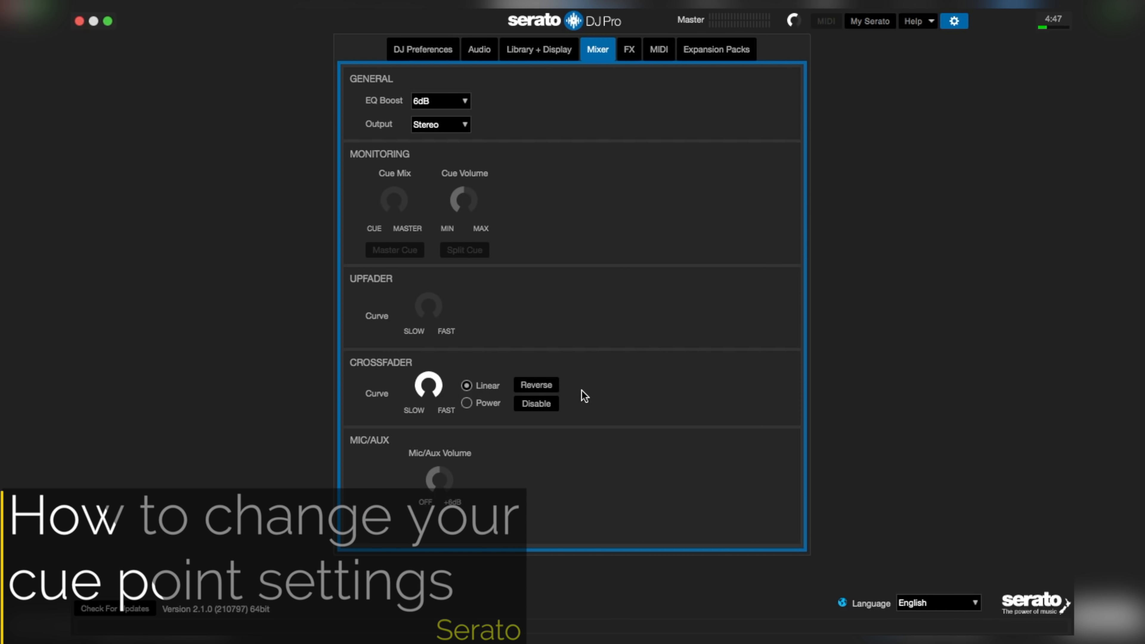
mouse_move(494, 136)
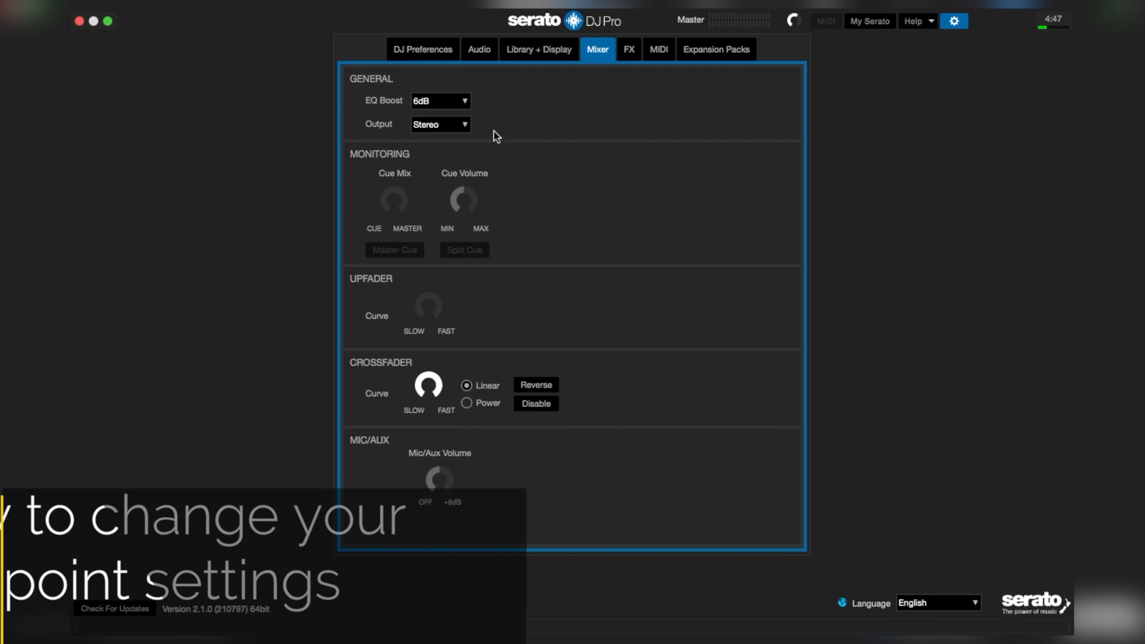
Step: Return to Serato's DJ Preferences and select an On Song Load cue option
left_click(423, 49)
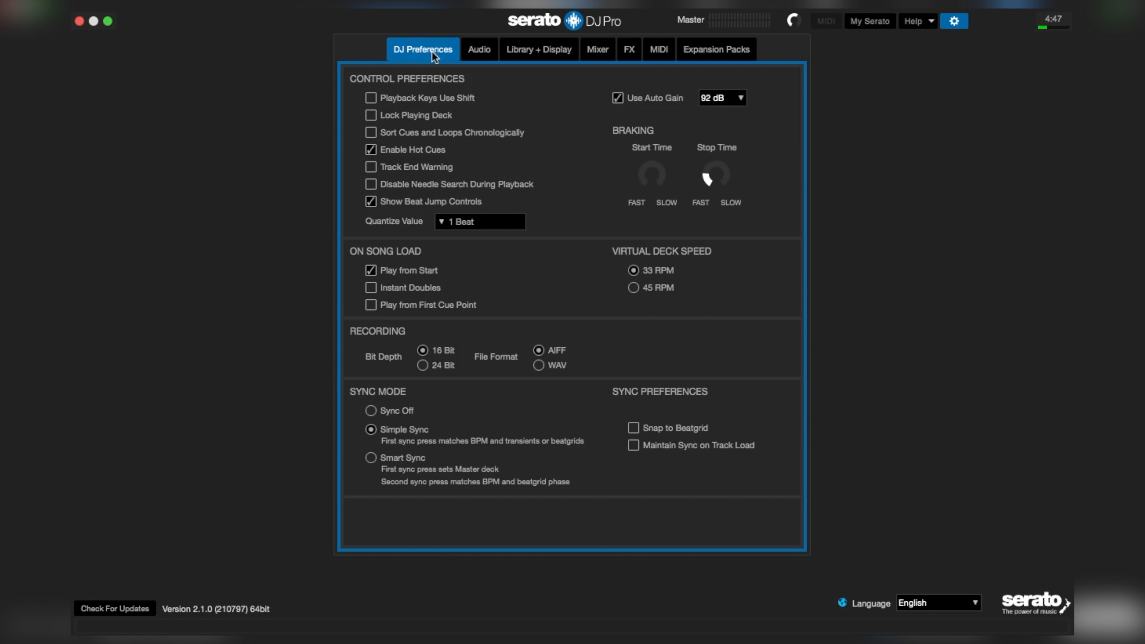
mouse_move(351, 295)
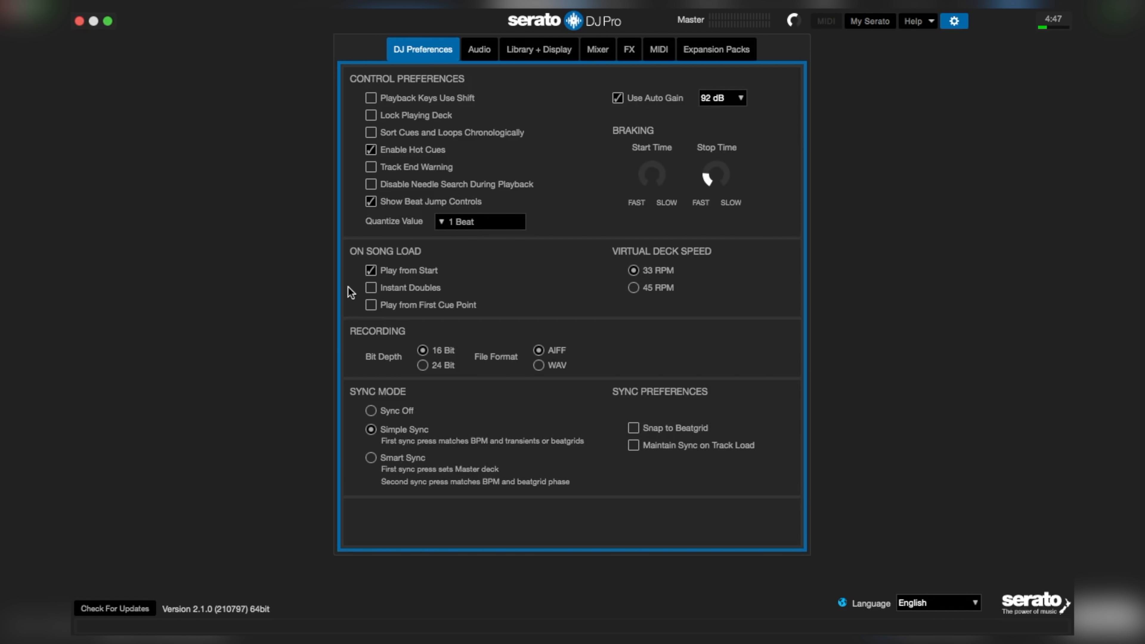
left_click(371, 305)
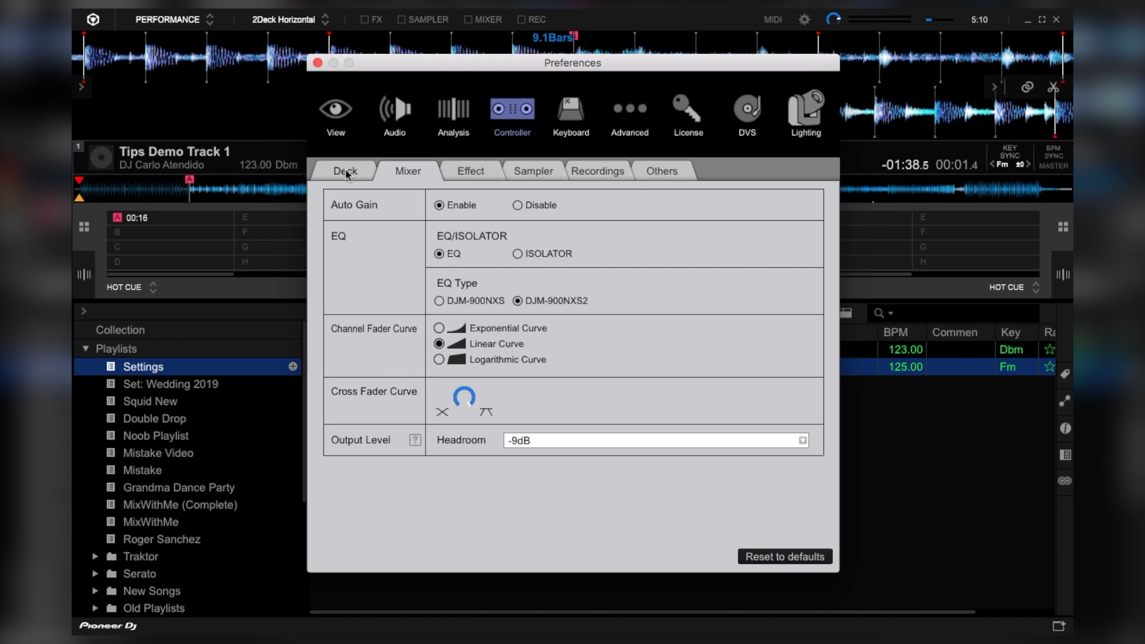
Step: Return to Rekordbox's Controller Deck tab and select a HOT CUE option
left_click(344, 171)
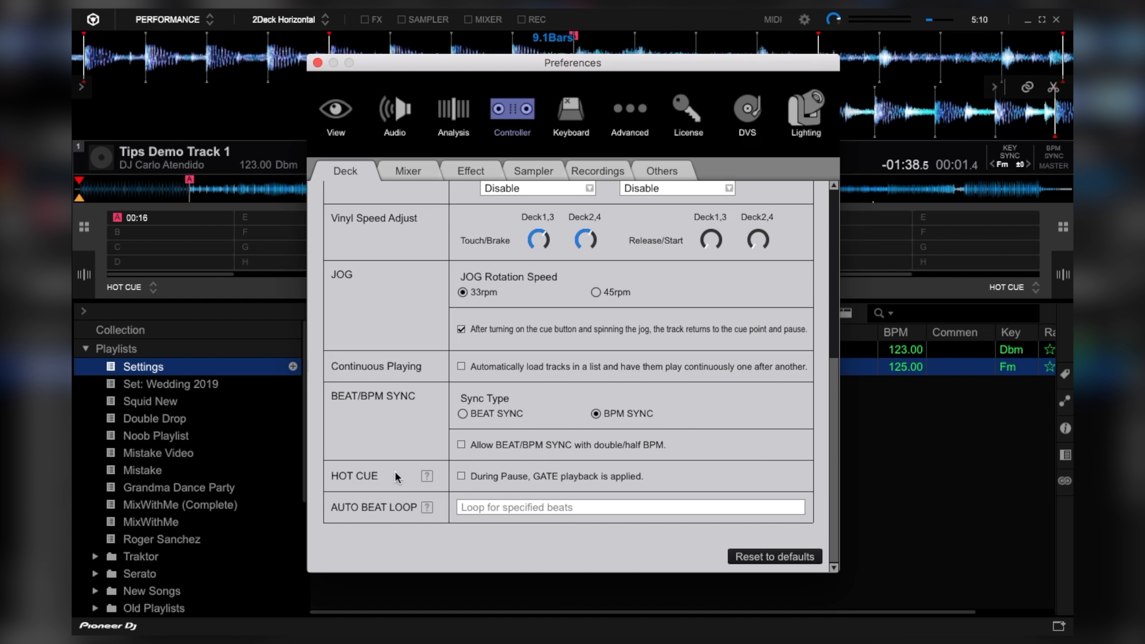
left_click(460, 476)
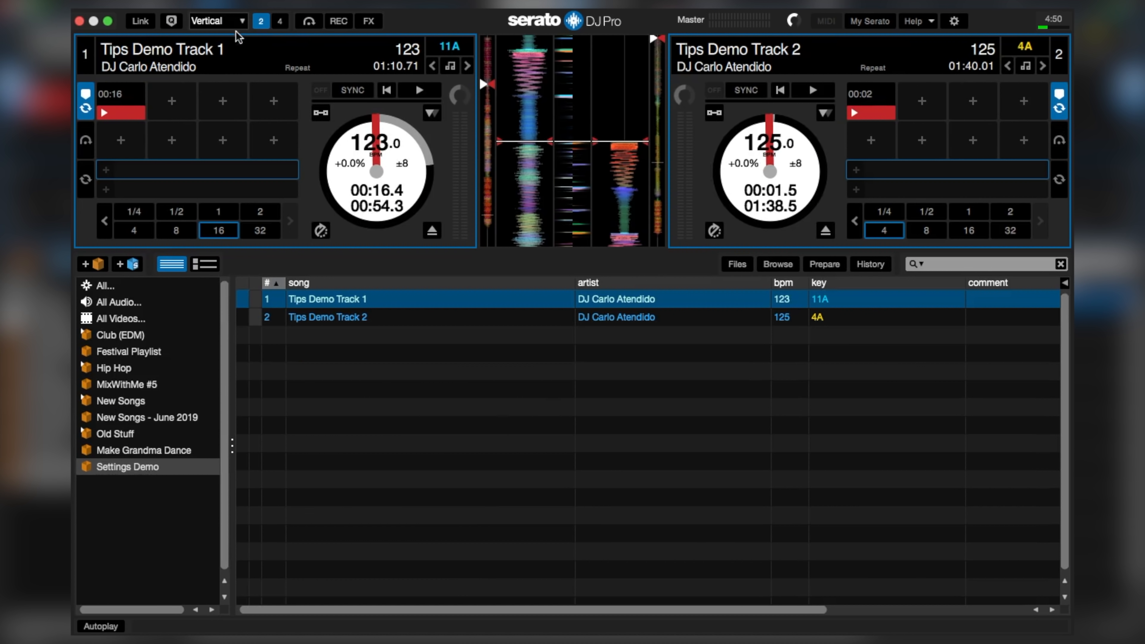
Step: Choose the Extended deck layout from Serato's layout dropdown, leaving settings afterward
left_click(217, 21)
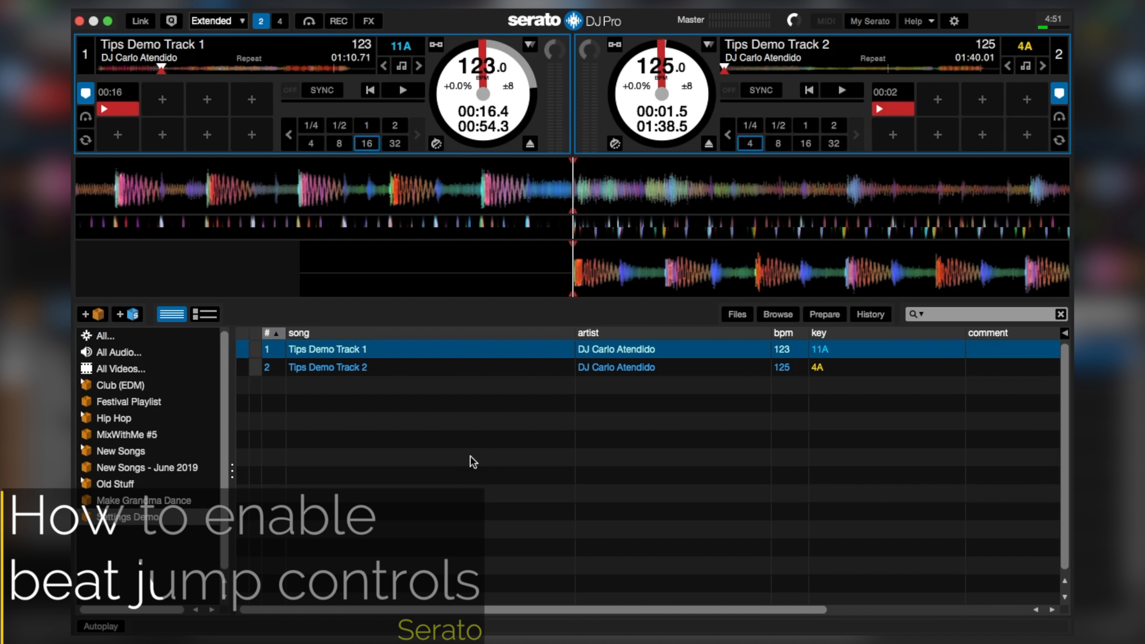
left_click(954, 22)
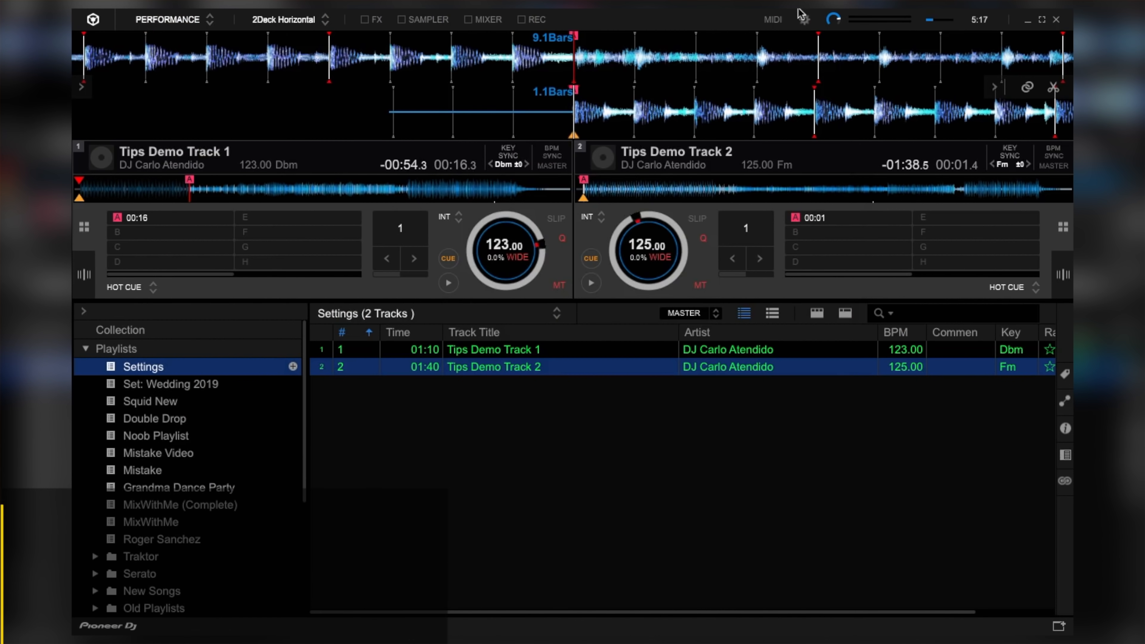
Step: In Rekordbox View preferences, set waveforms to RGB with Half Waveform previews, then close Preferences
left_click(804, 18)
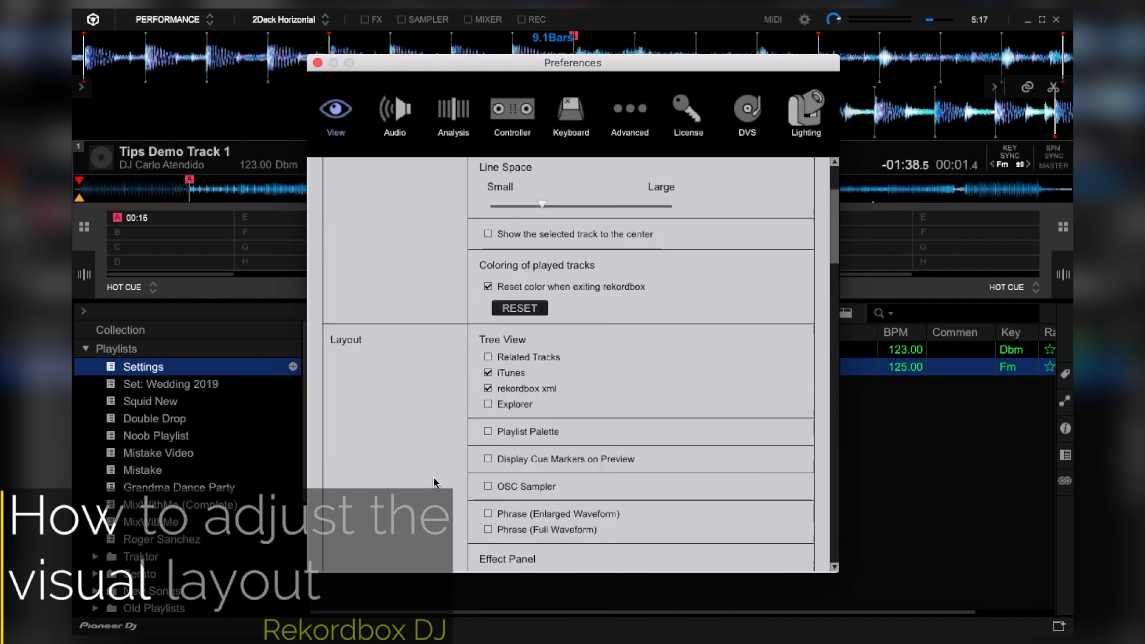
scroll("down", 3)
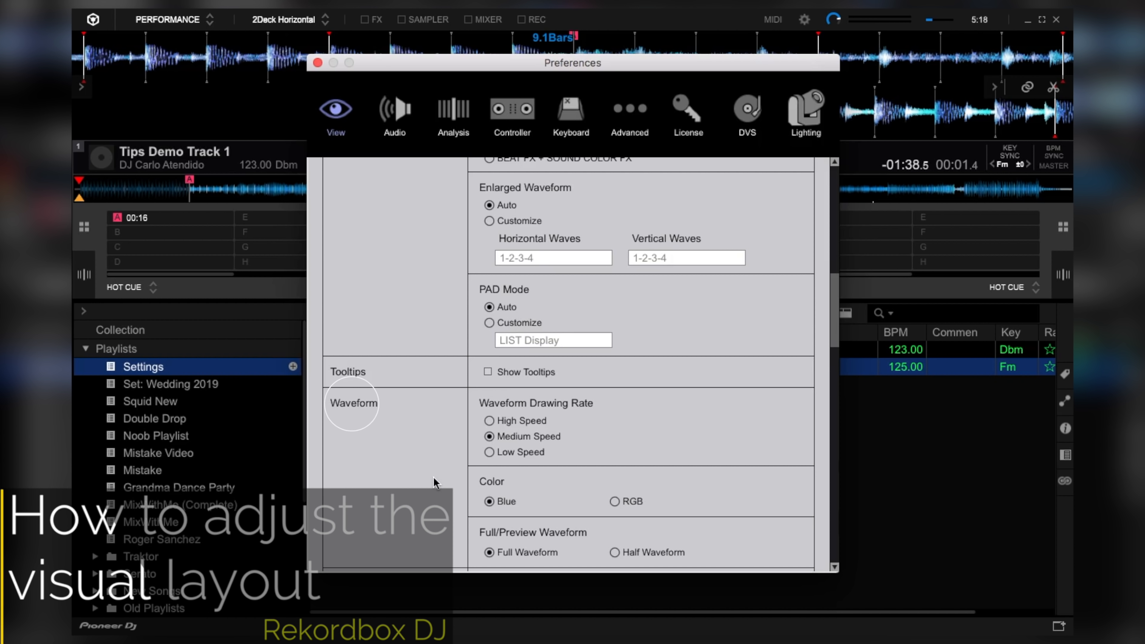
mouse_move(563, 489)
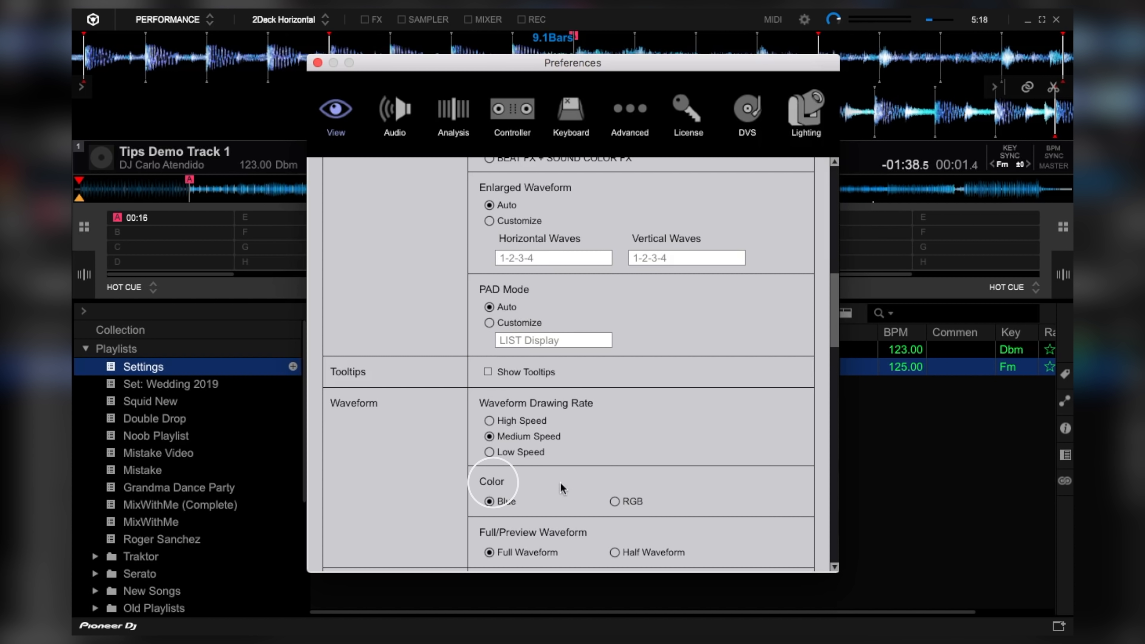
left_click(613, 501)
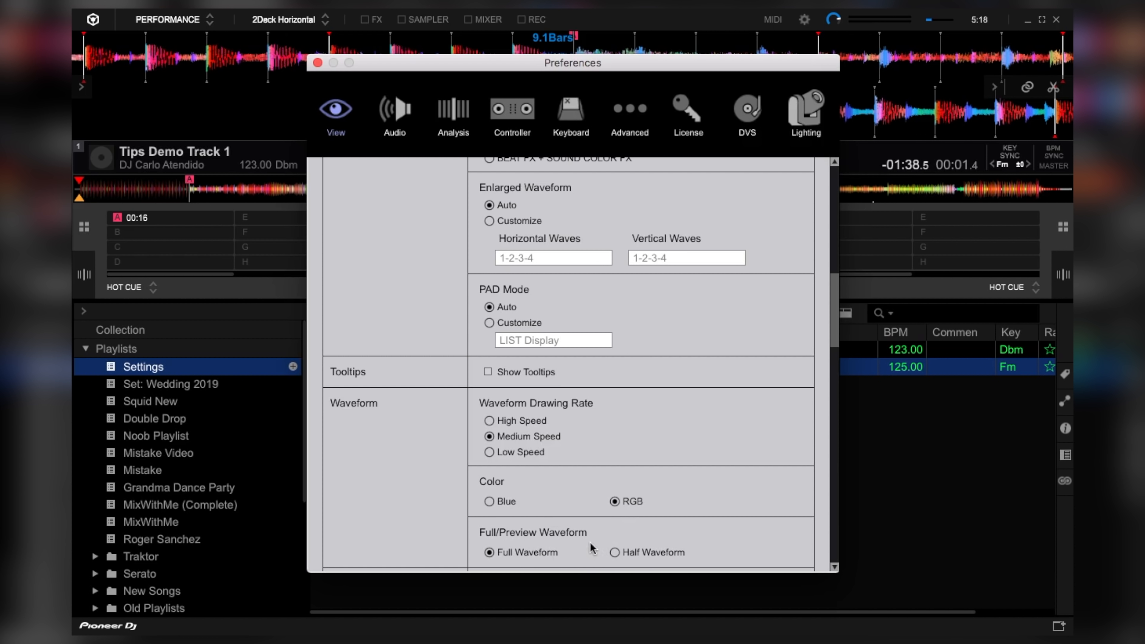
left_click(614, 553)
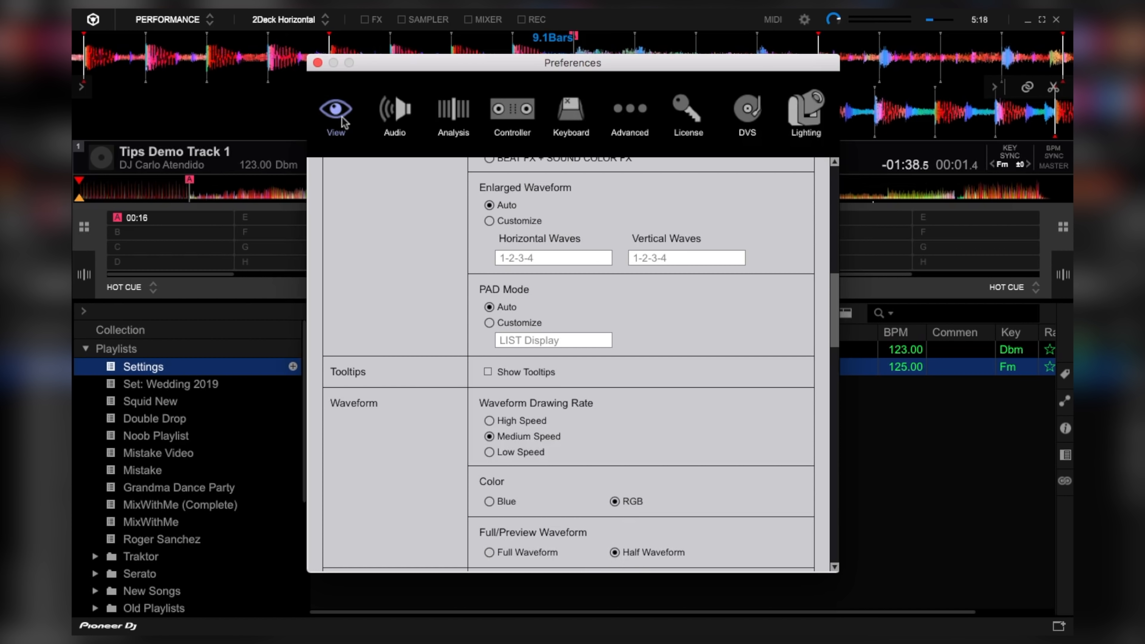
left_click(316, 63)
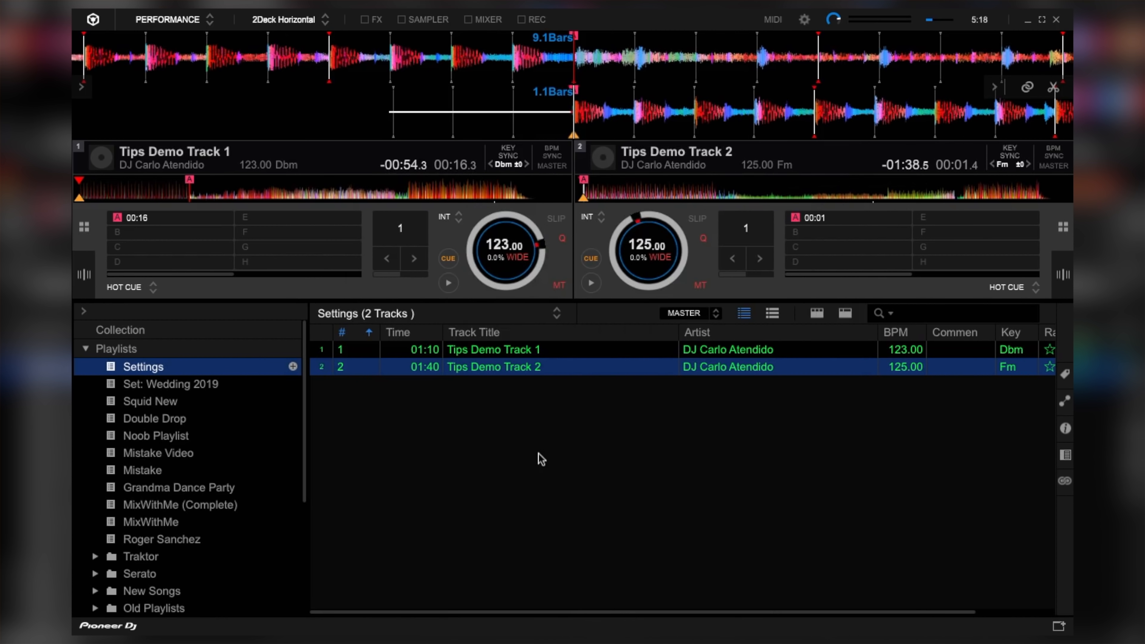